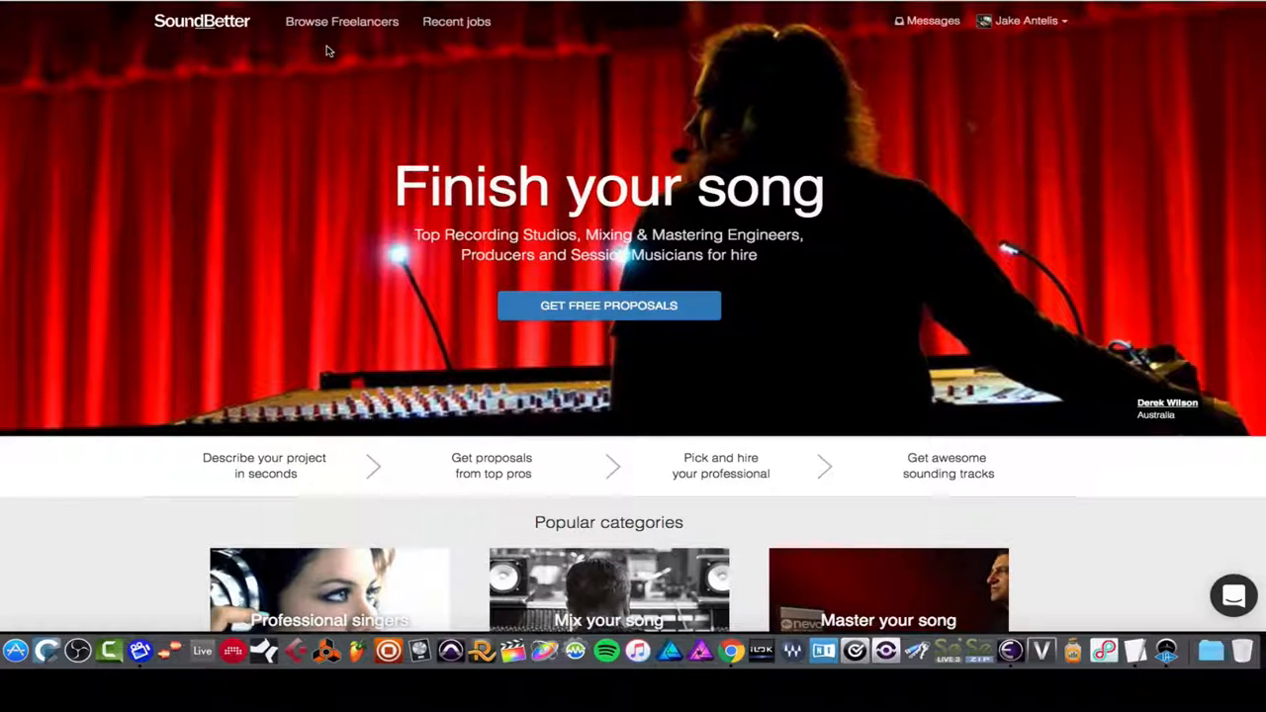
Step: From the homepage footer, go to 'Music Pros by Credits' under Popular Services
scroll(down, 3)
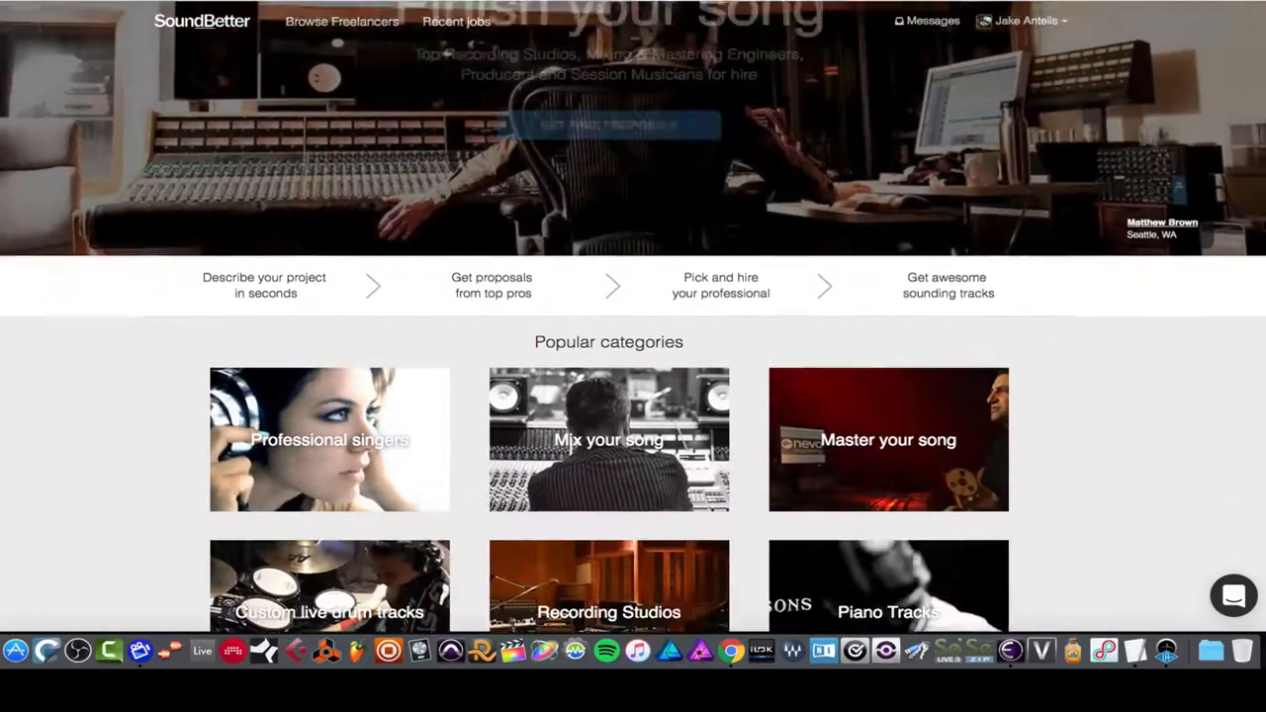
scroll(down, 3)
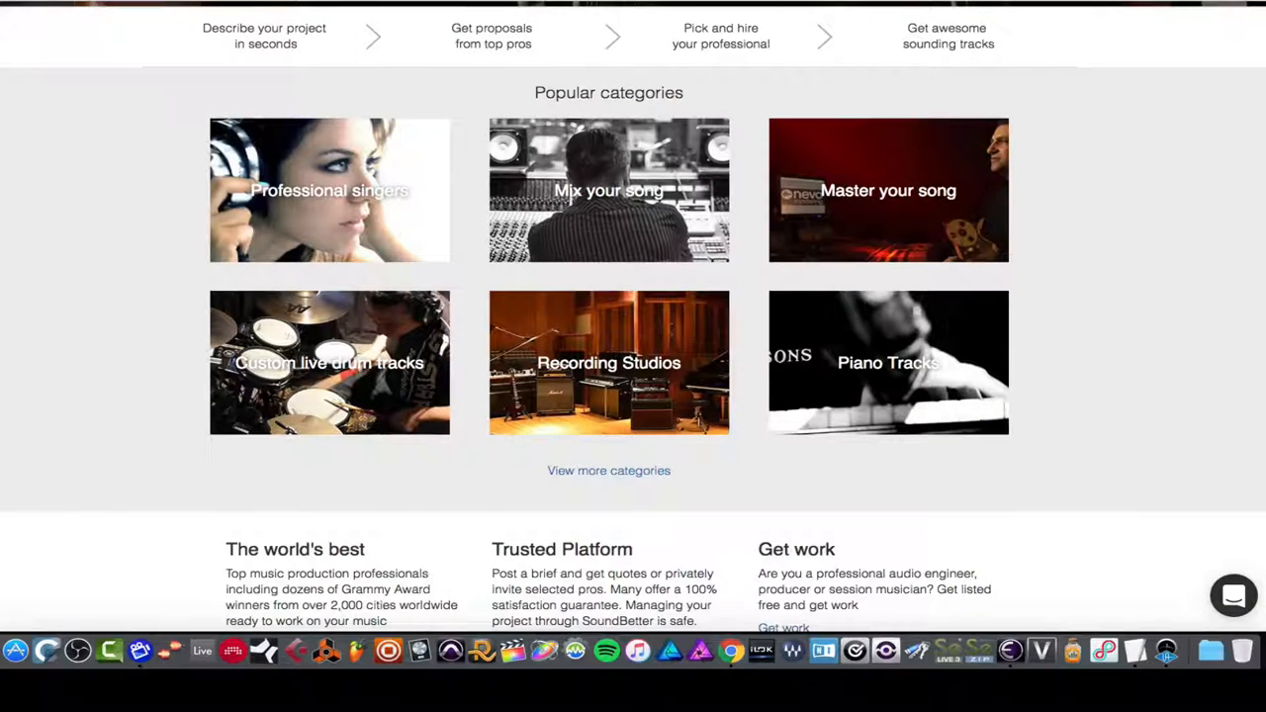
scroll(down, 3)
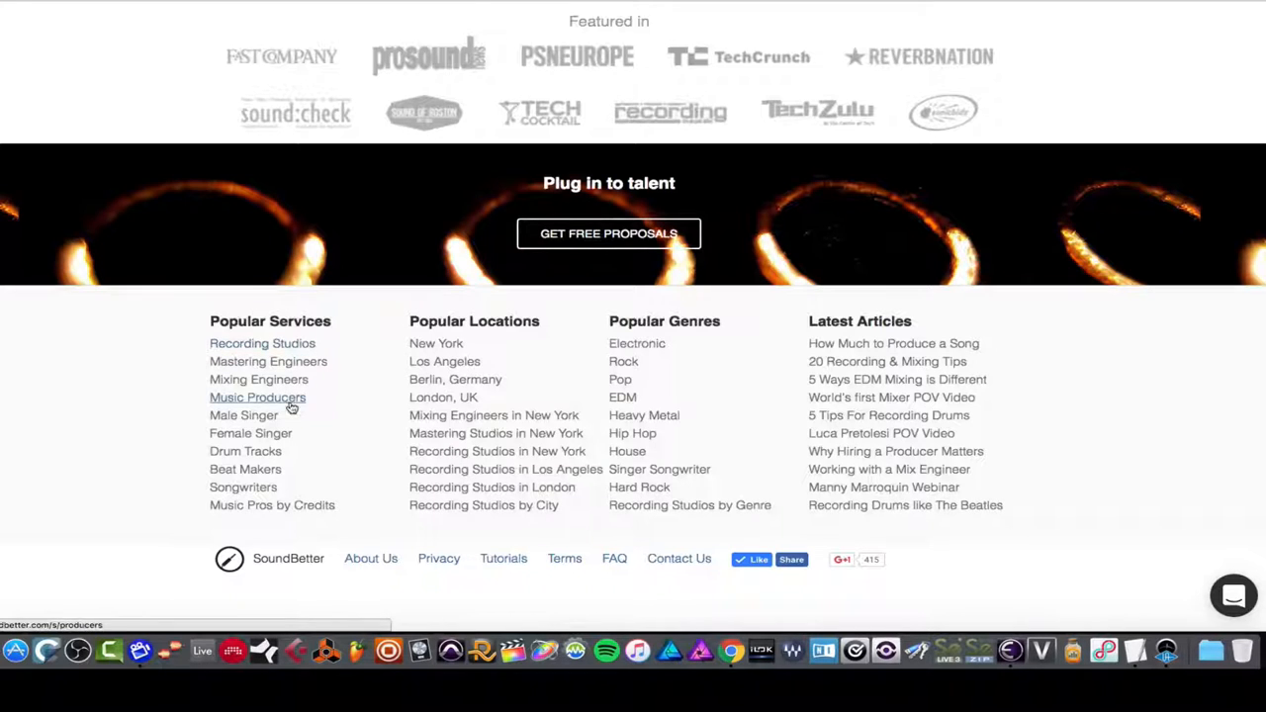
mouse_move(287, 467)
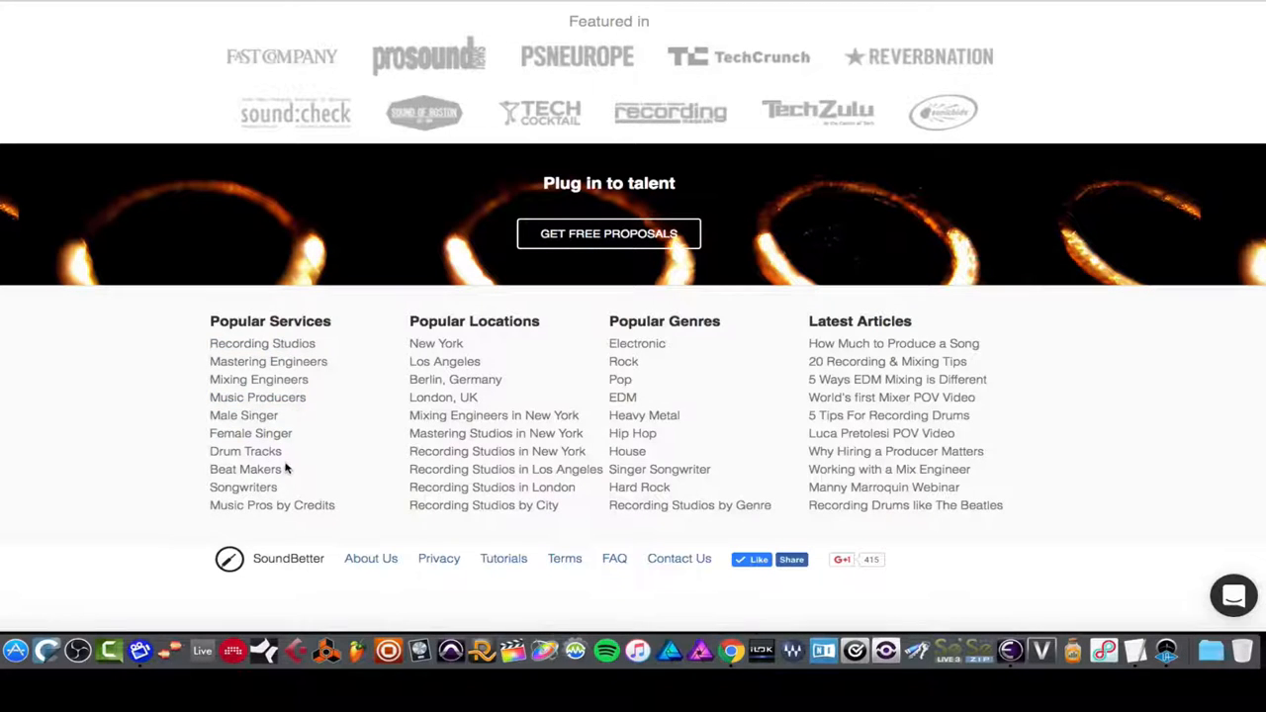
mouse_move(443, 360)
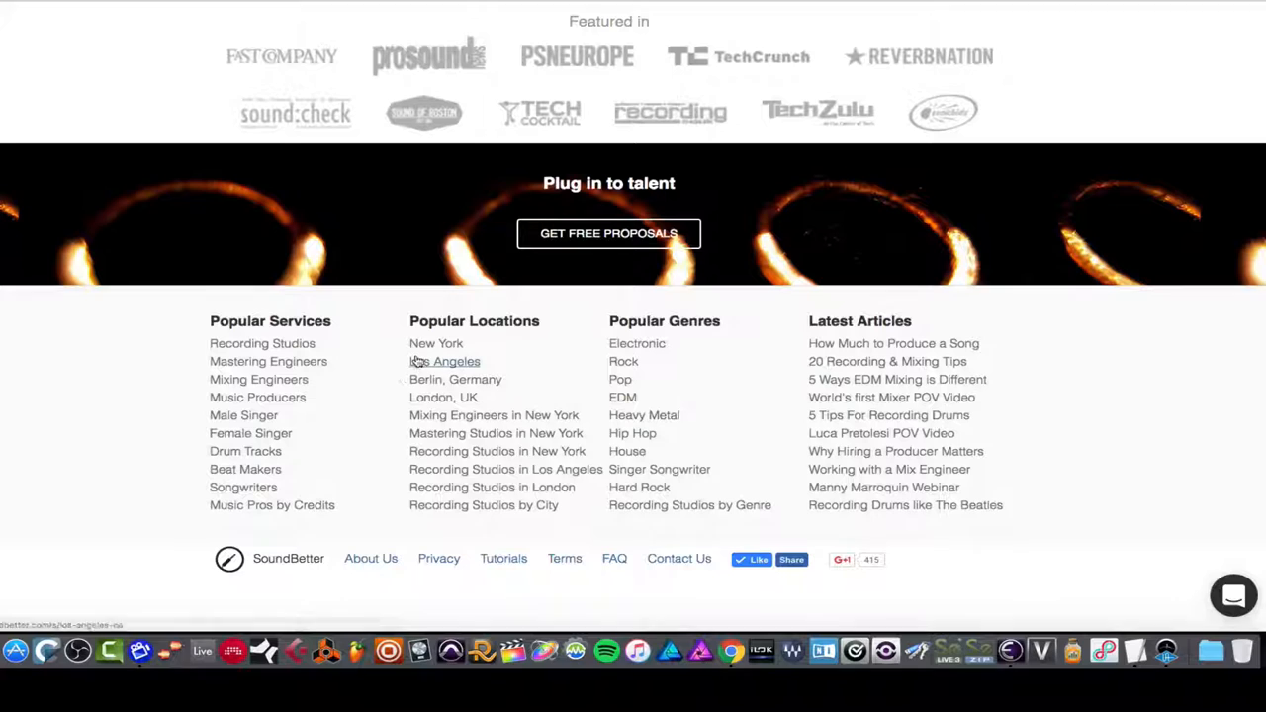
mouse_move(627, 451)
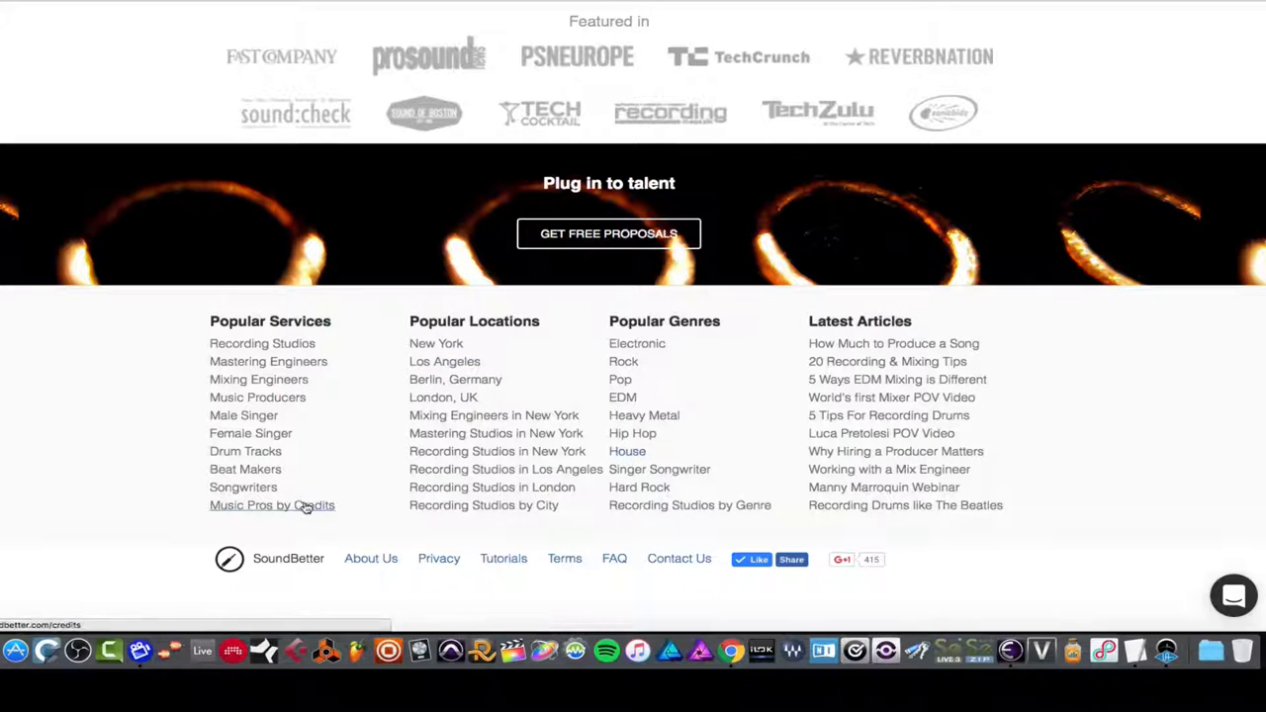
click(273, 507)
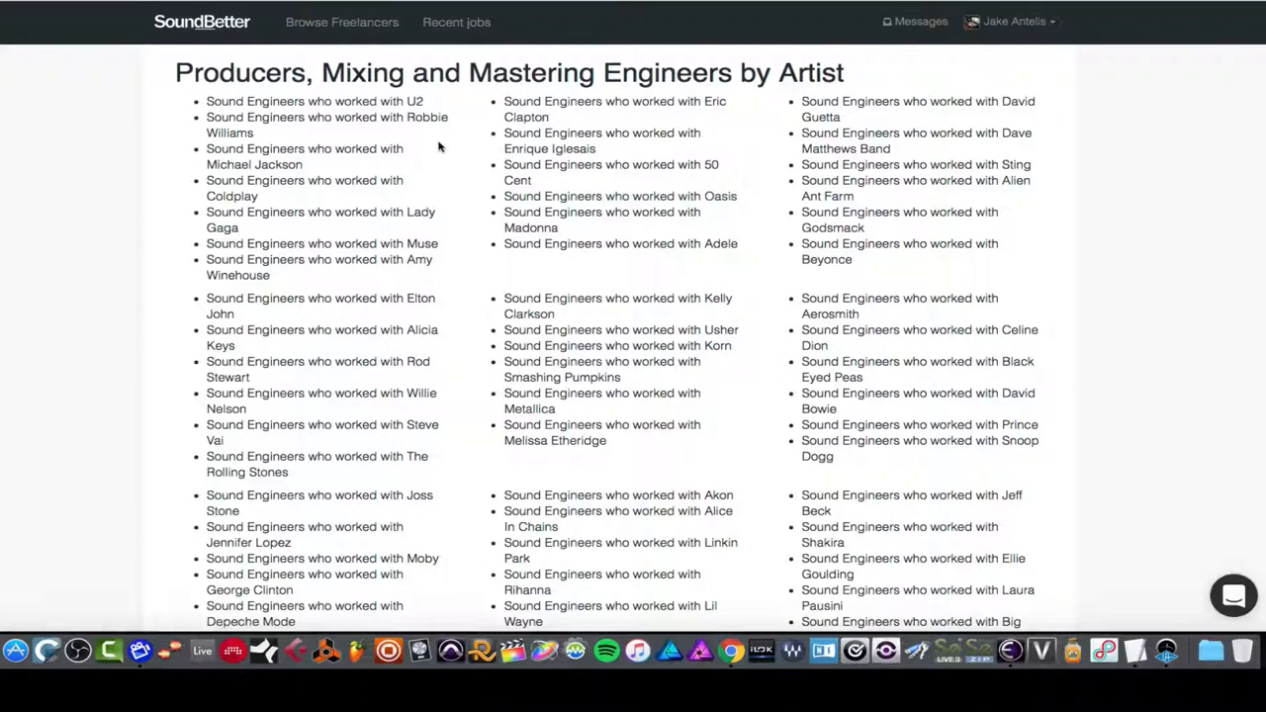
mouse_move(403, 166)
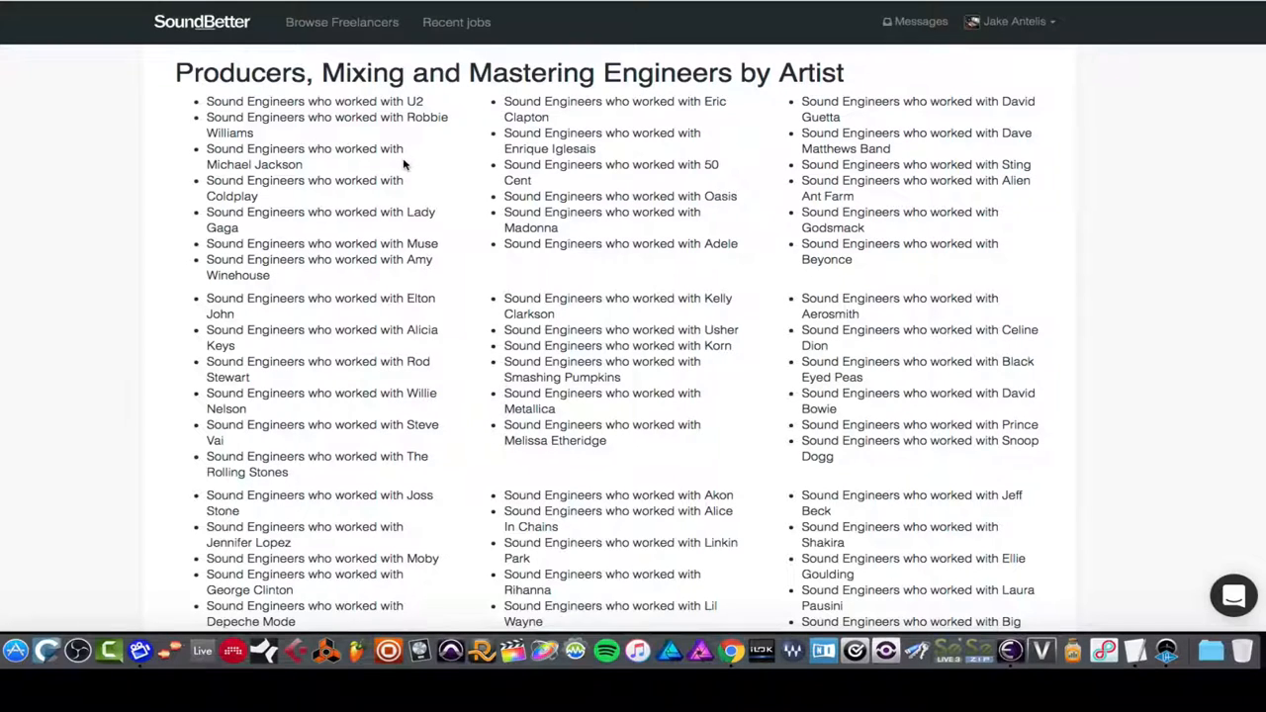
mouse_move(637, 143)
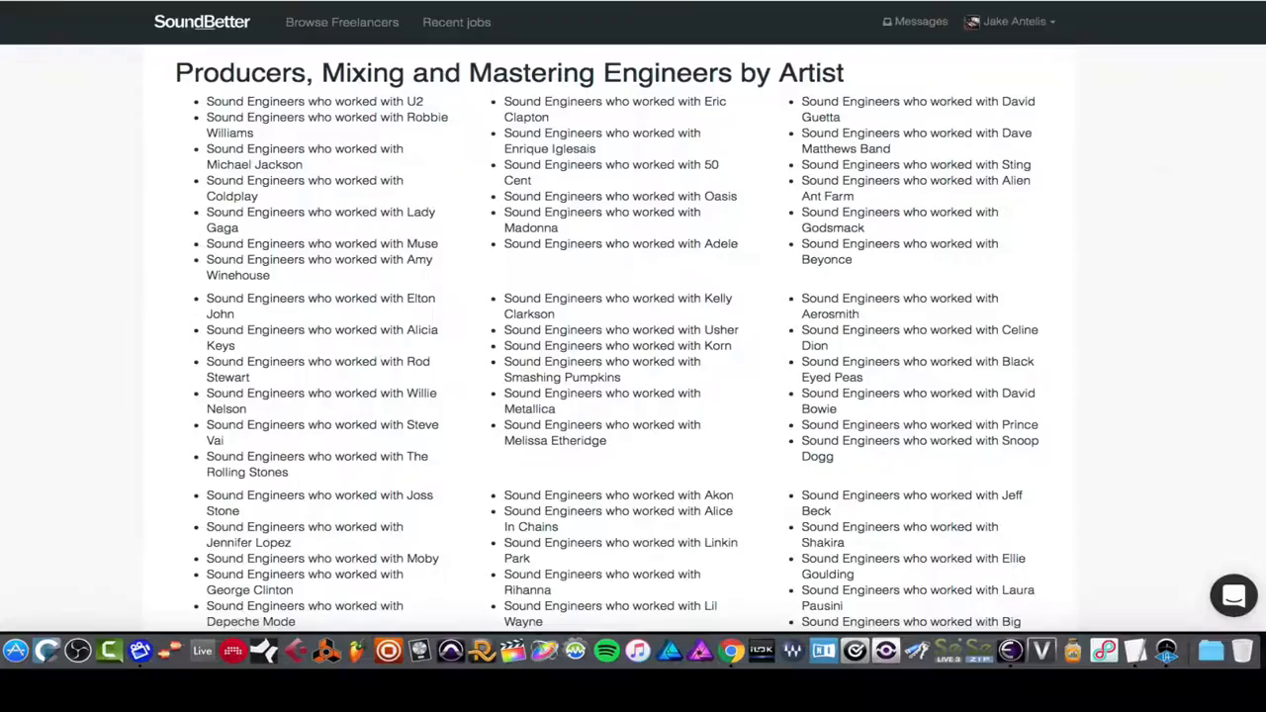
scroll(down, 3)
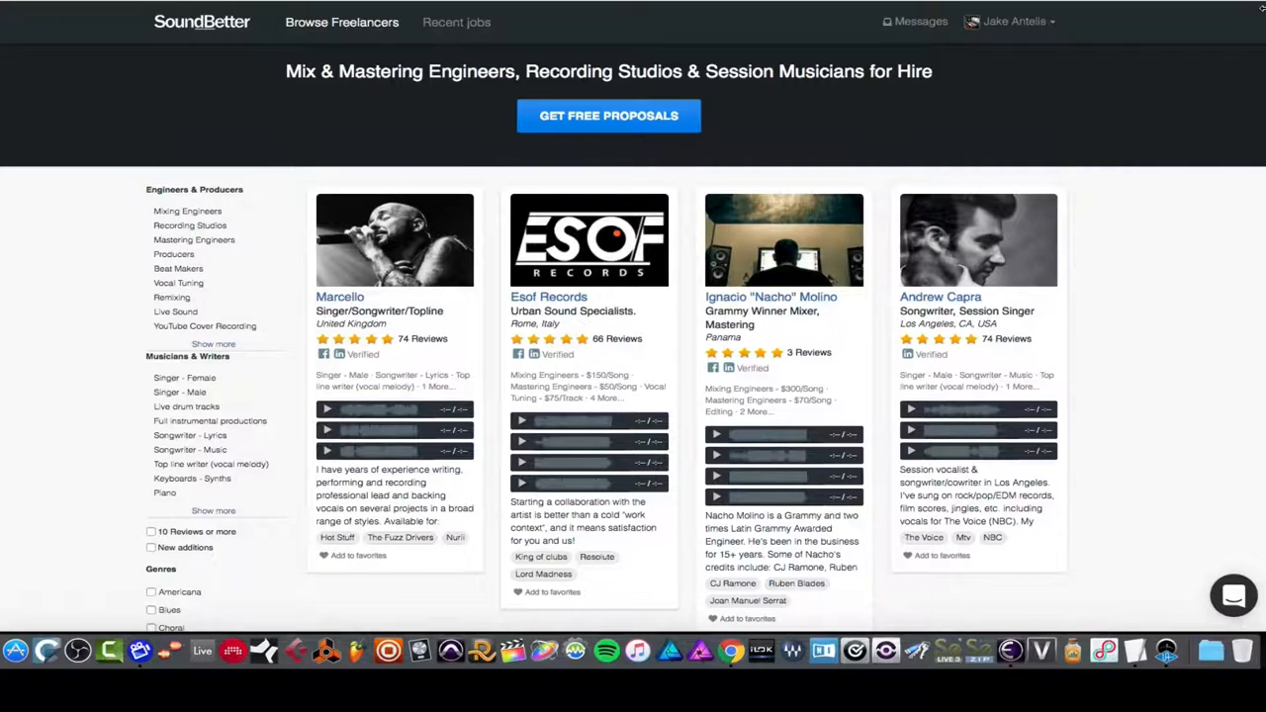
scroll(down, 3)
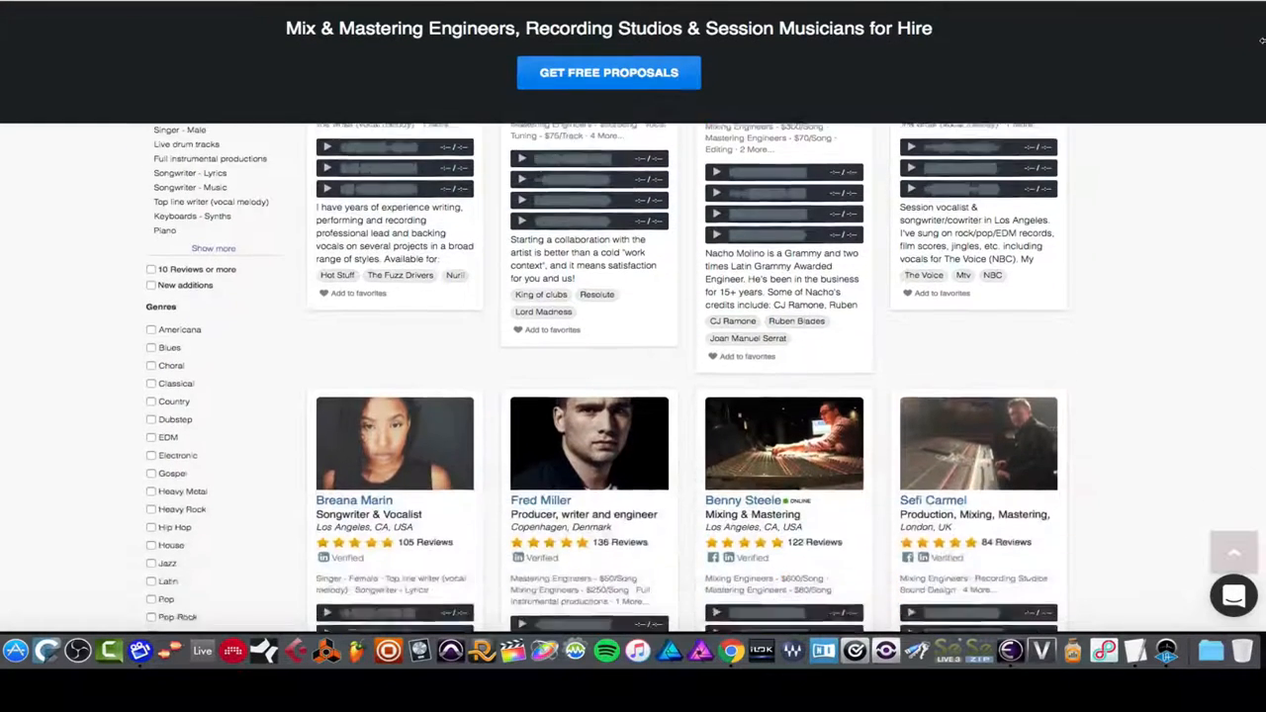
scroll(down, 3)
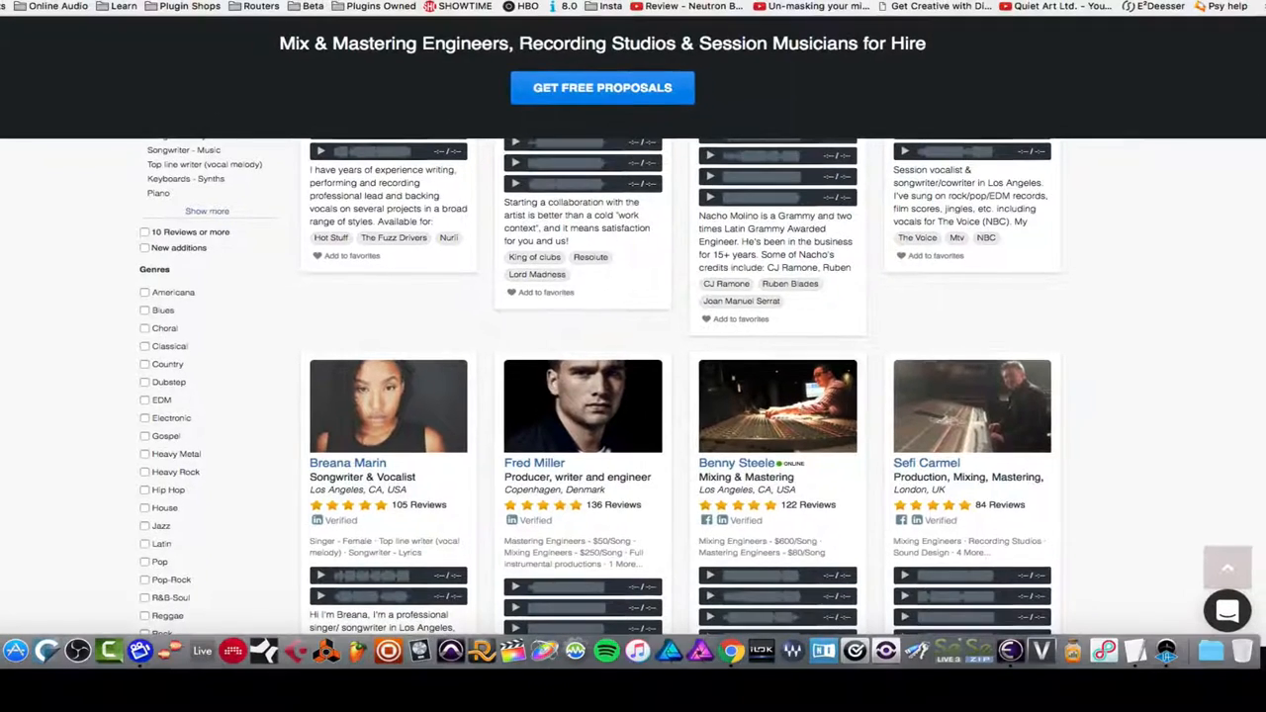
scroll(up, 3)
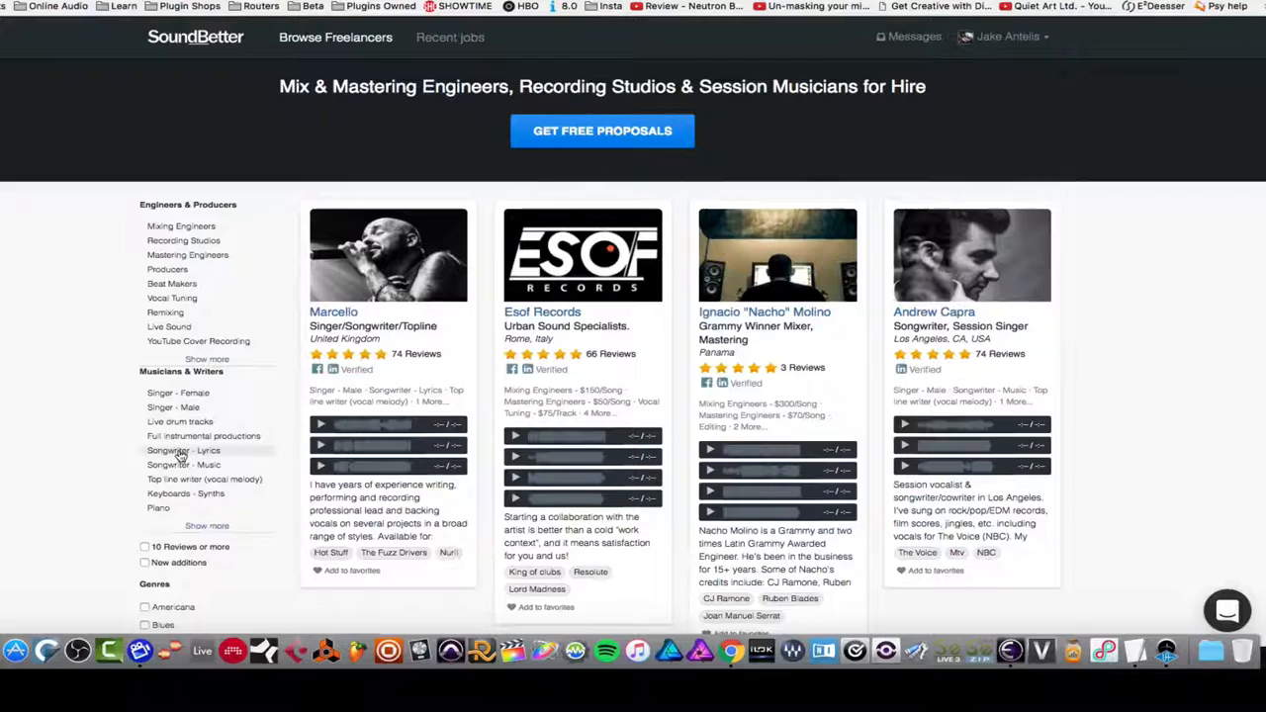
mouse_move(202, 279)
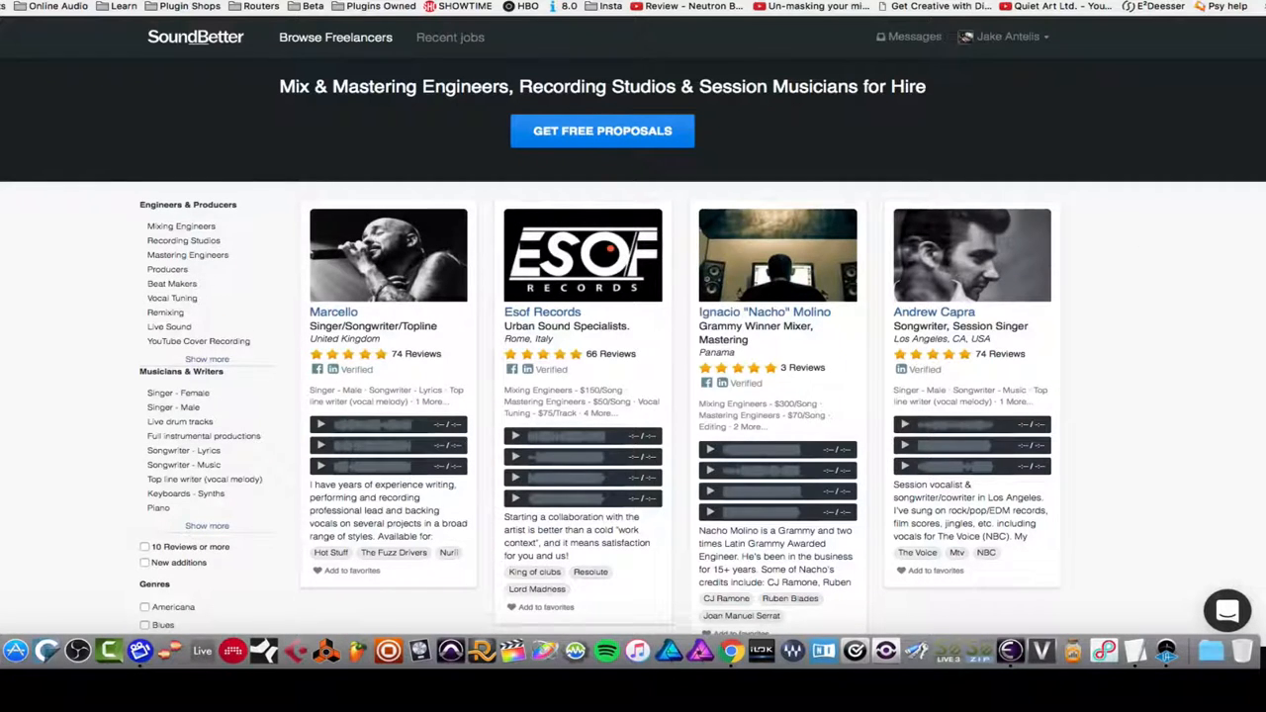
scroll(up, 3)
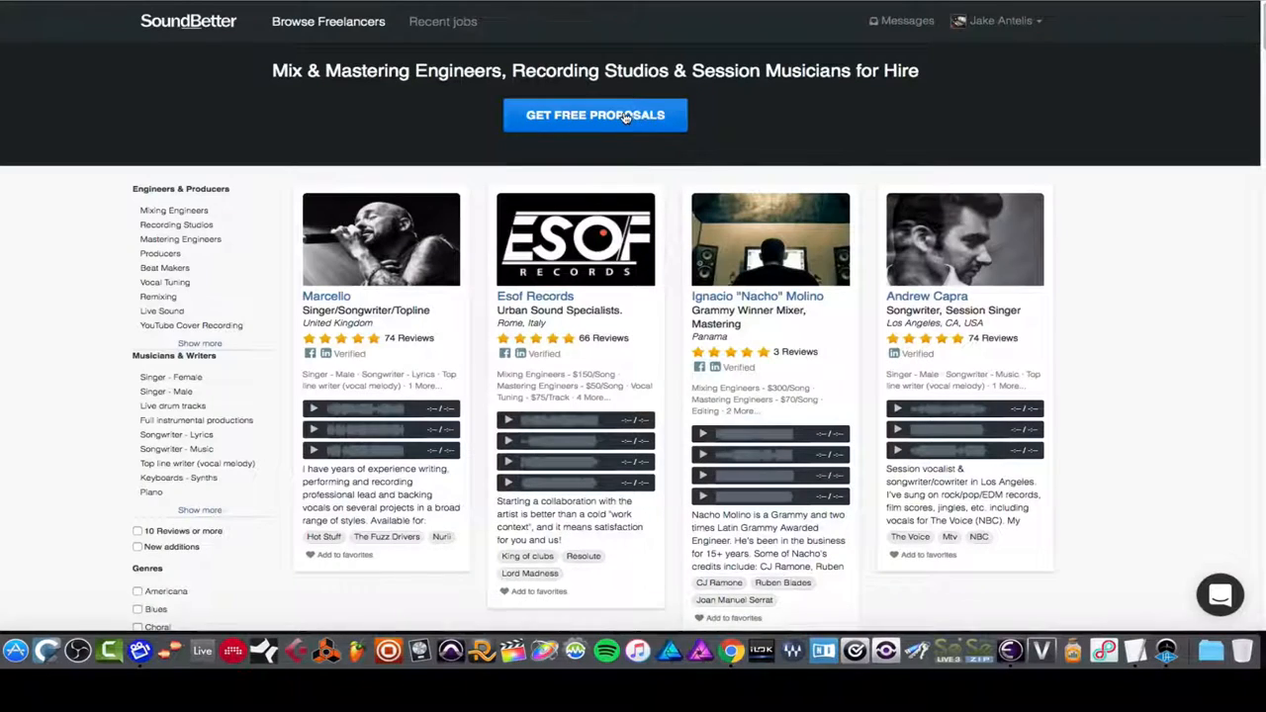
click(594, 115)
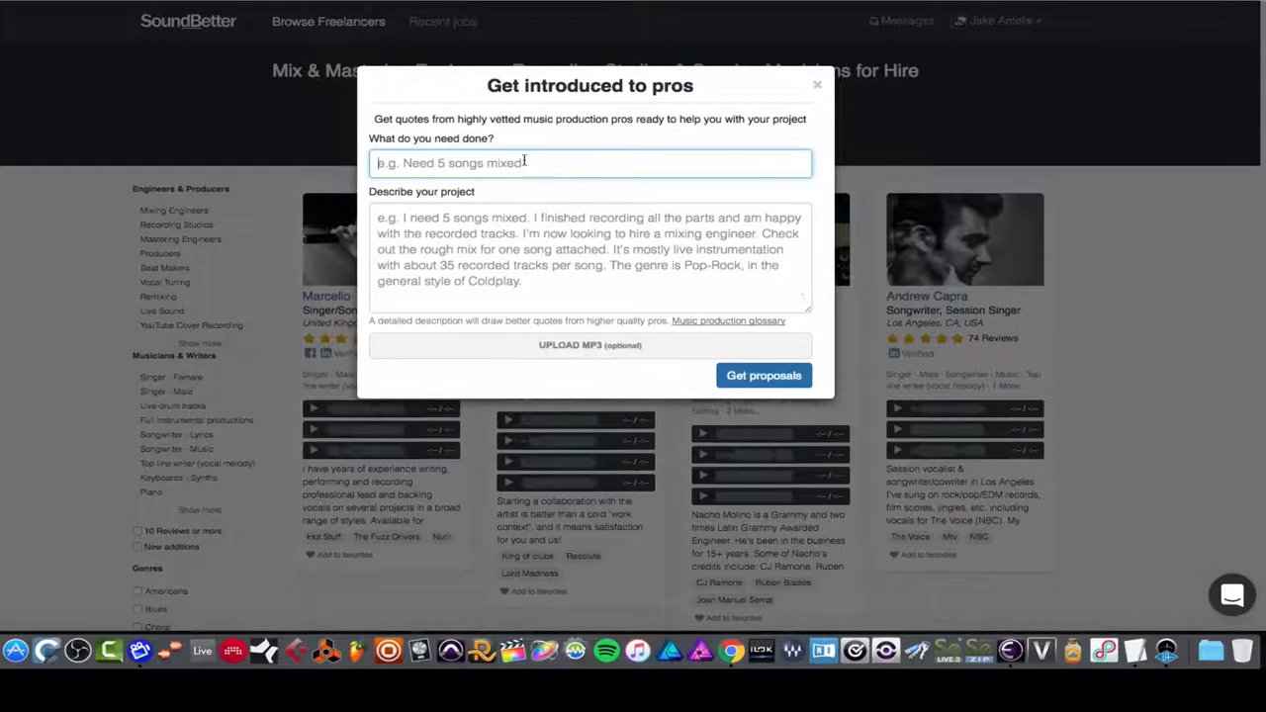
click(764, 376)
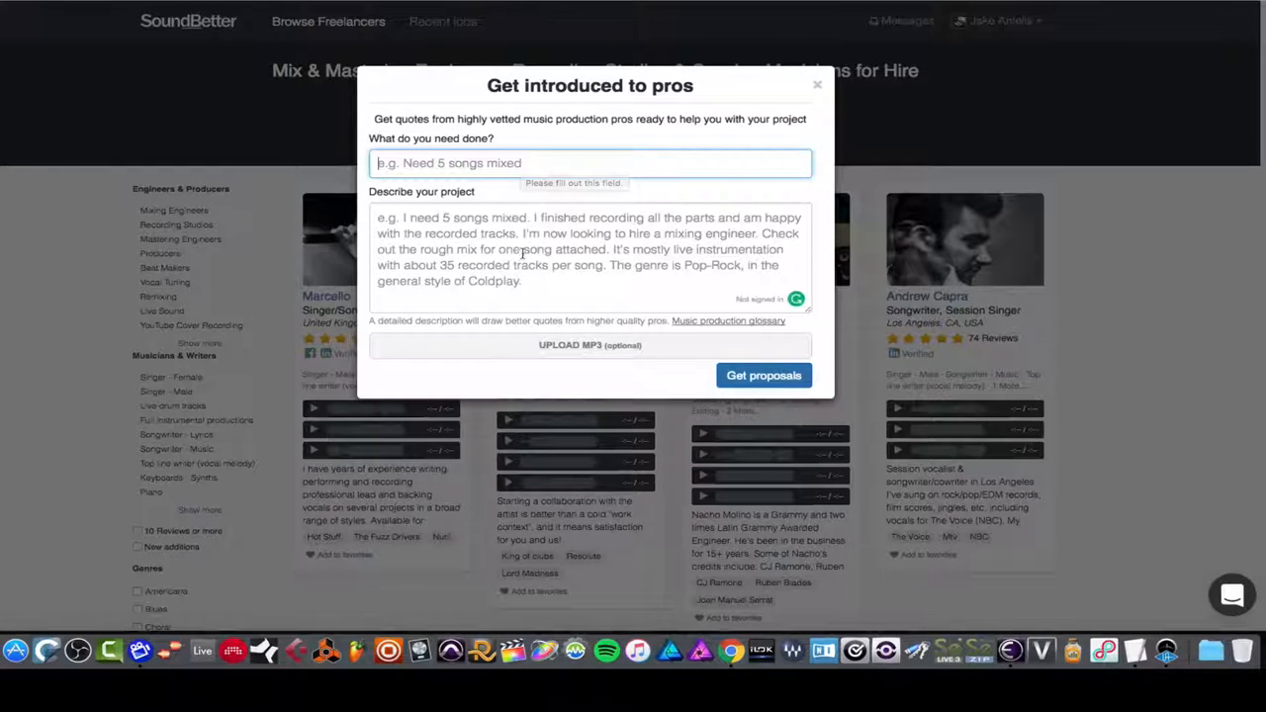
click(590, 163)
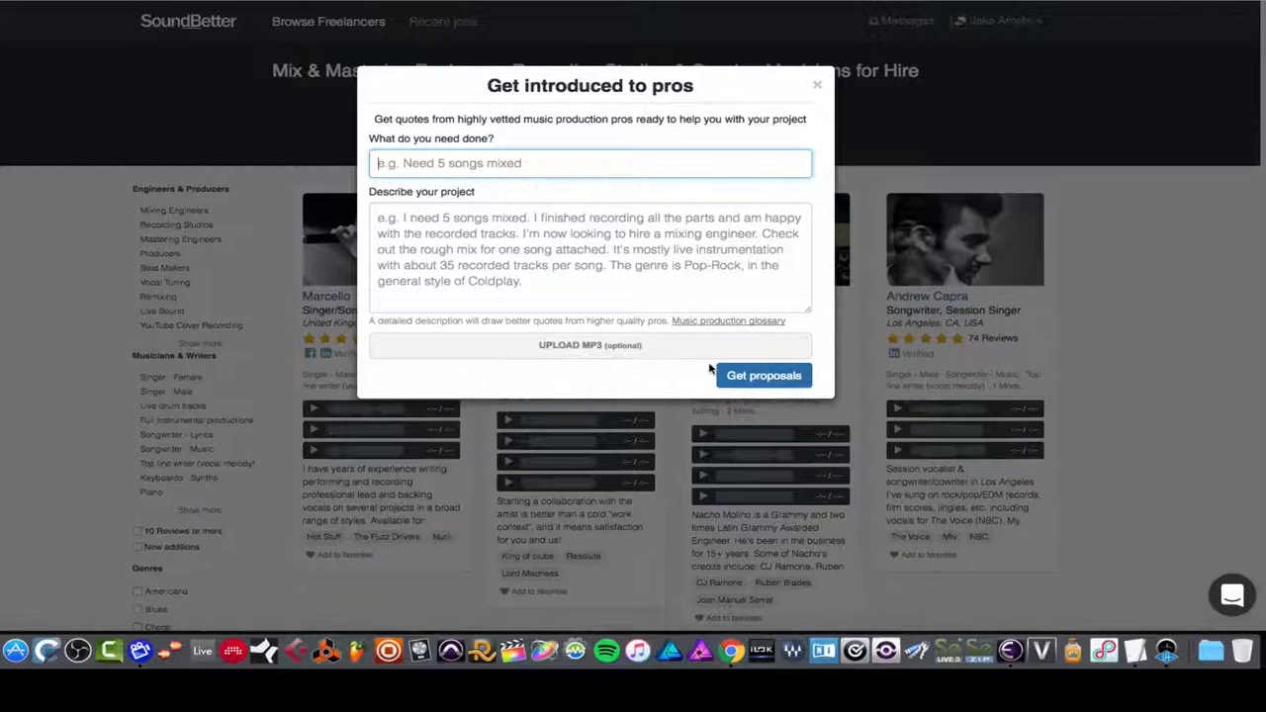
click(817, 83)
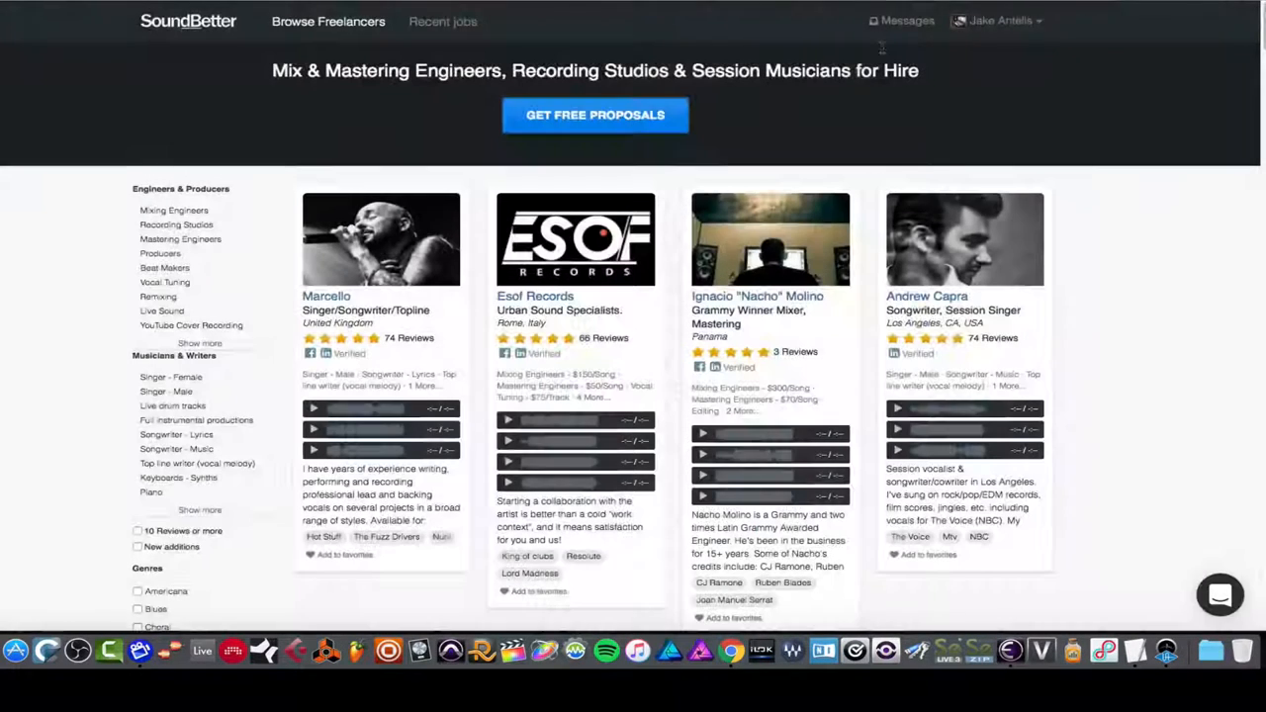
click(999, 20)
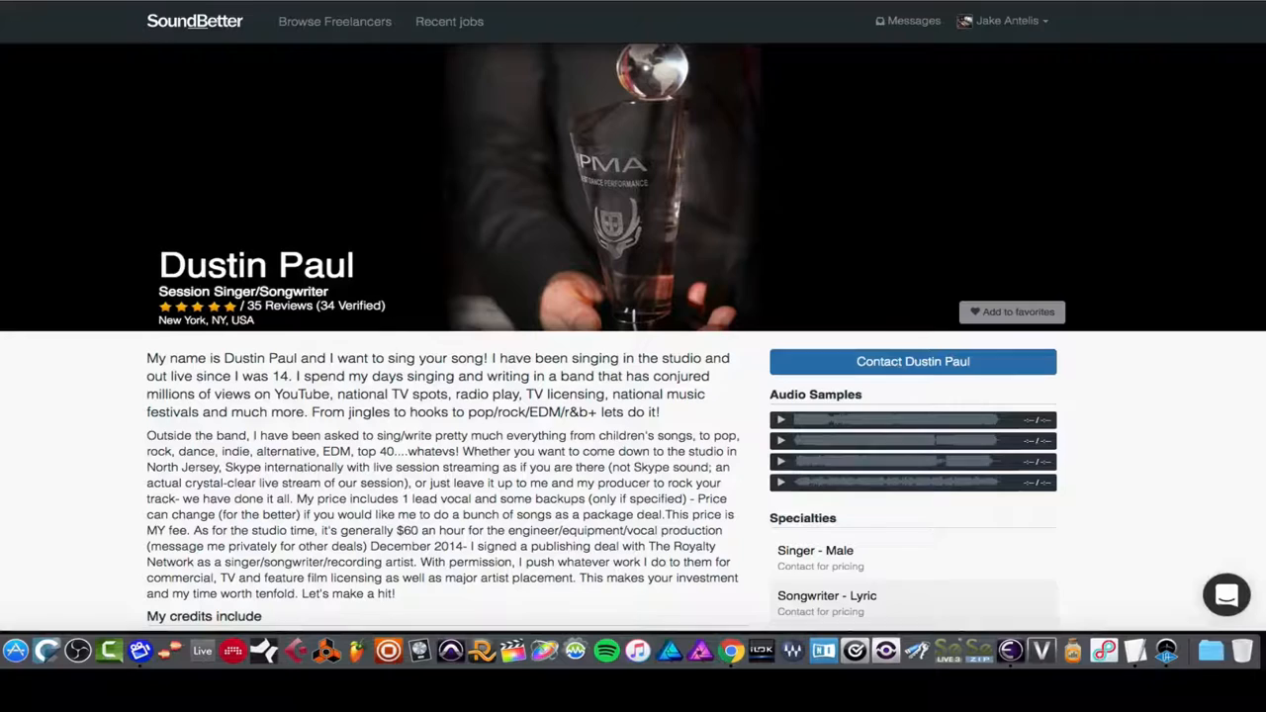
scroll(down, 3)
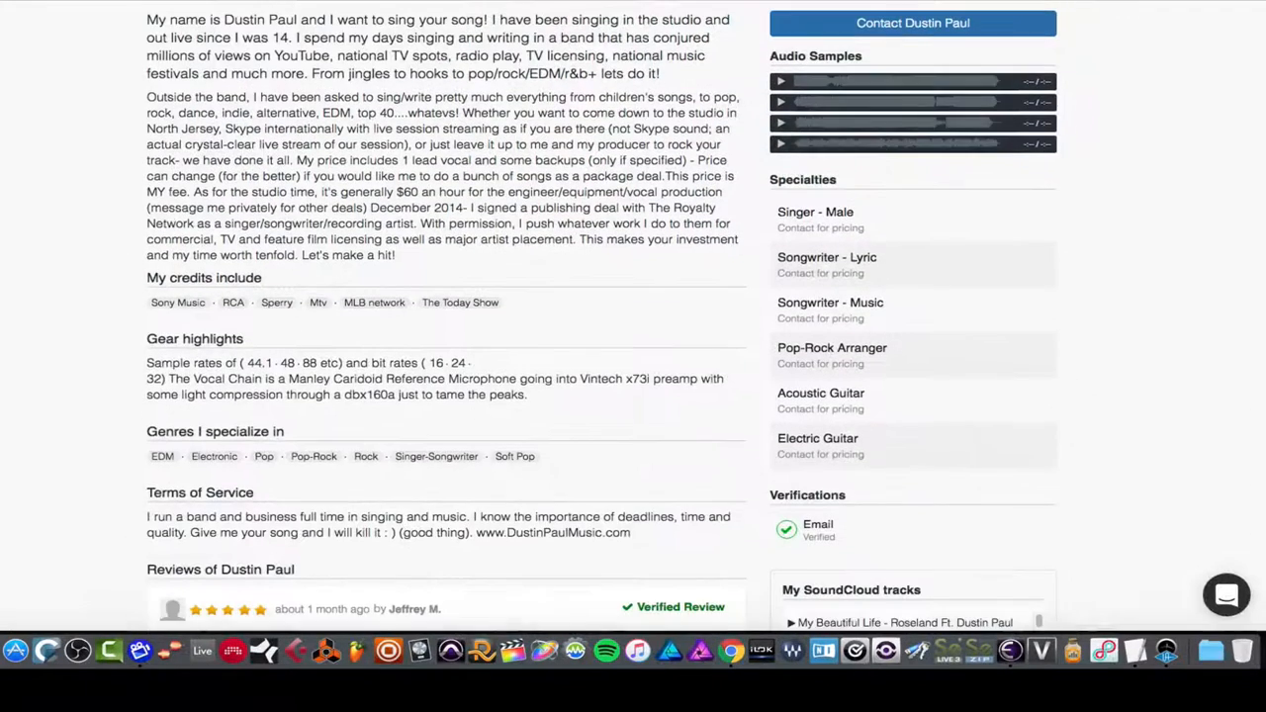